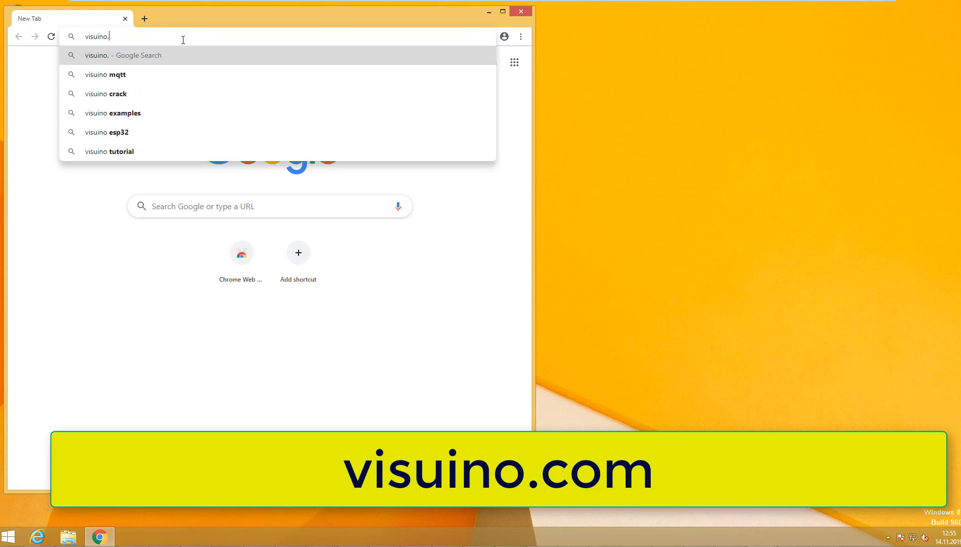
# - Go to visuino.com, open Downloads and scroll to the 7.8.3.16 download link
pyautogui.write('com')
pyautogui.press('Enter')
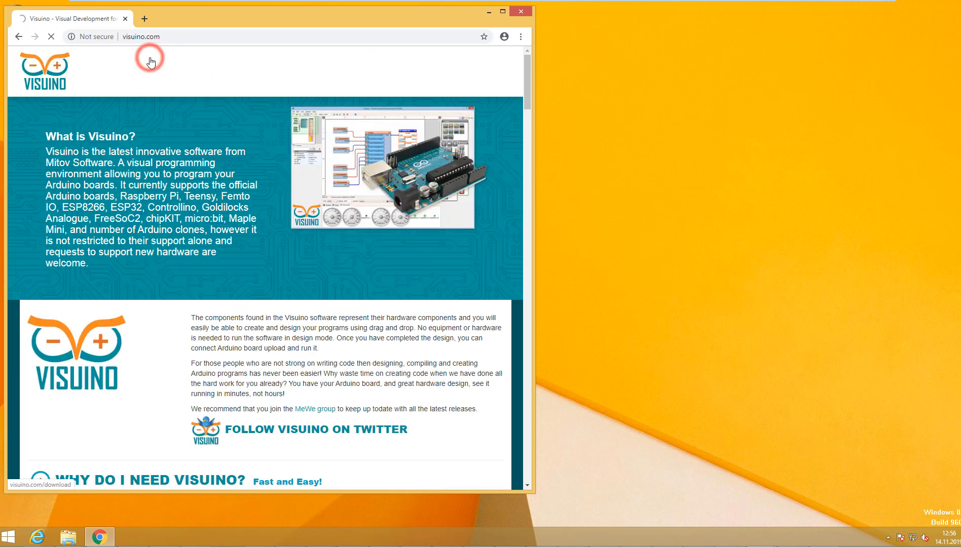
pyautogui.click(134, 59)
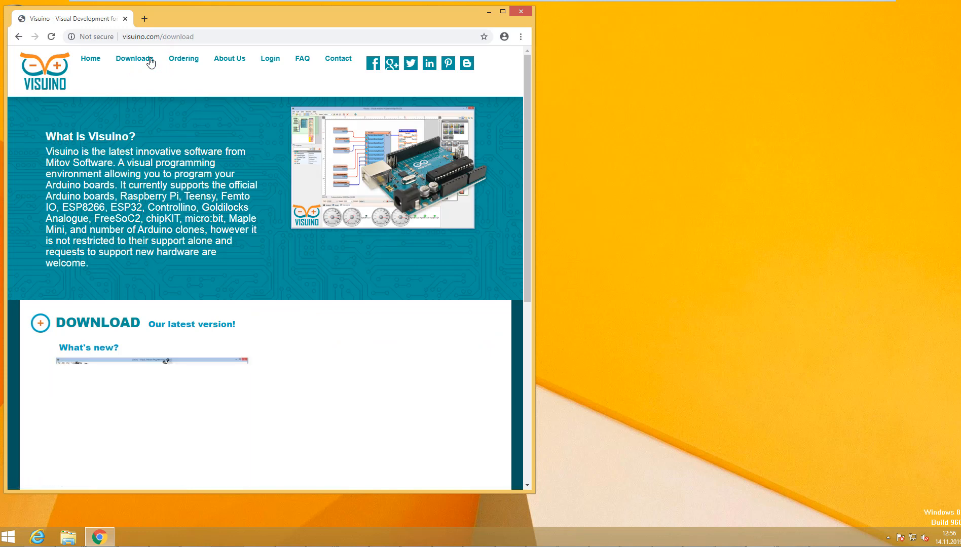
pyautogui.scroll(-3)
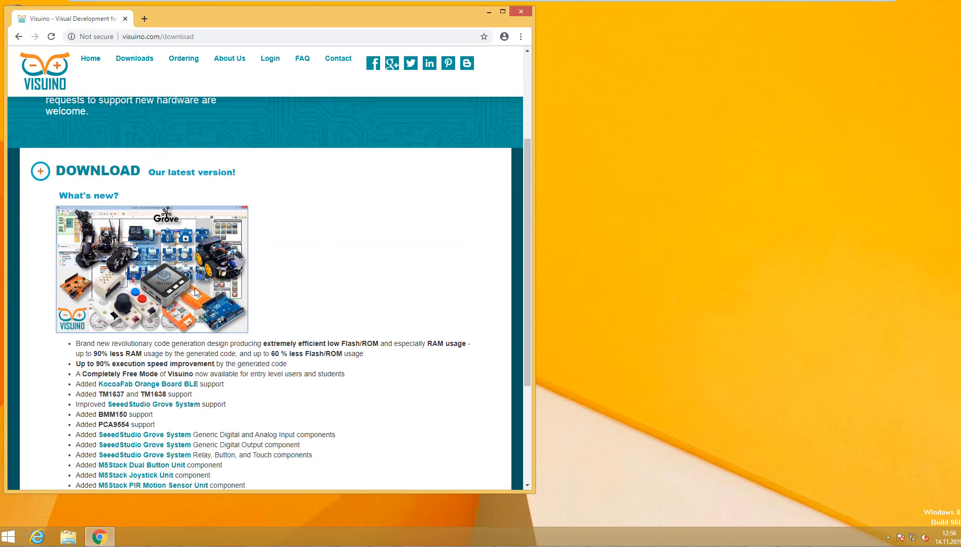
pyautogui.scroll(-3)
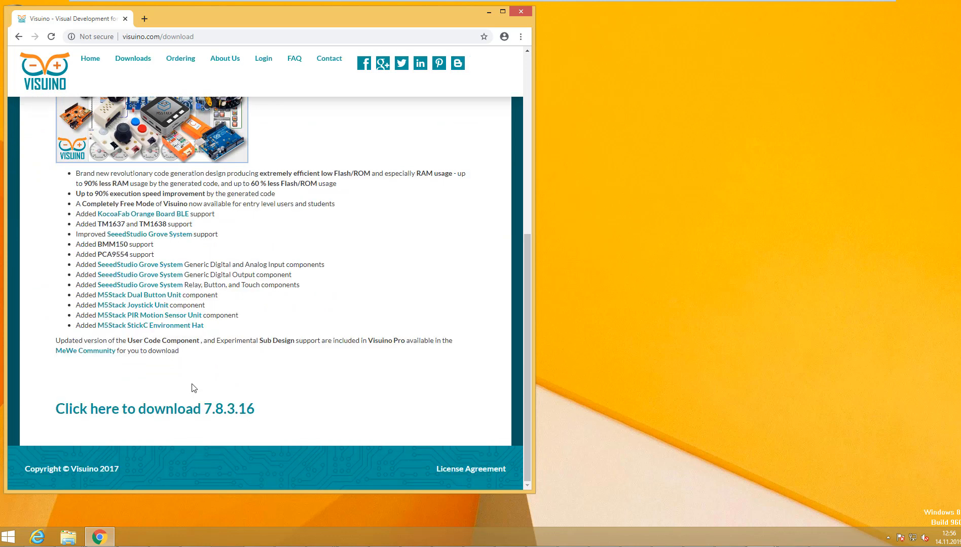
# - Download the Visuino 7.8.3.16 zip, open it in Explorer and launch its setup program
pyautogui.click(181, 412)
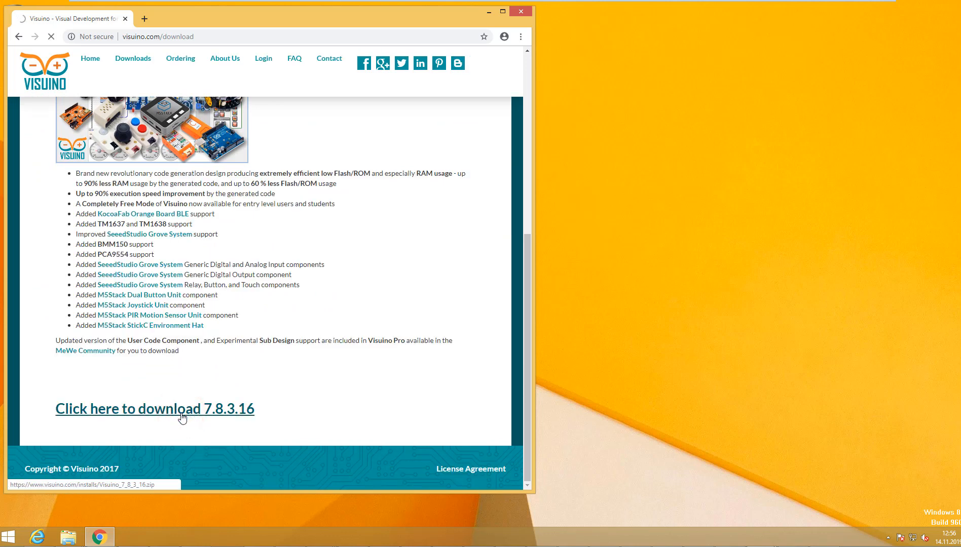
pyautogui.click(154, 408)
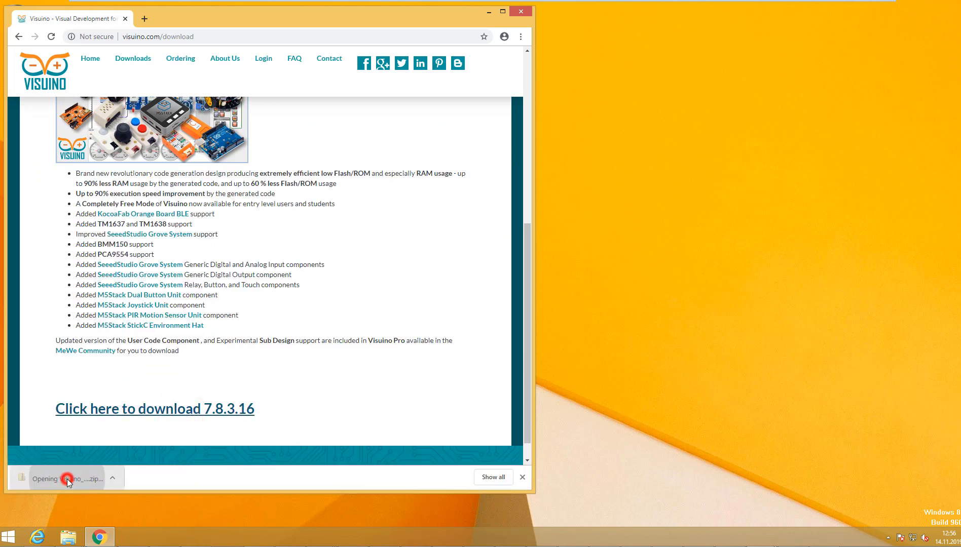
pyautogui.click(67, 479)
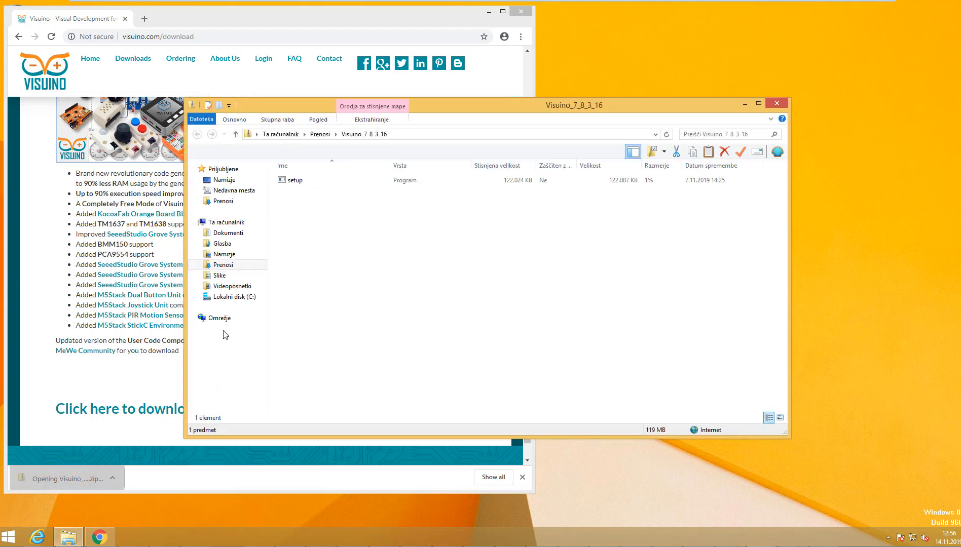
pyautogui.click(290, 181)
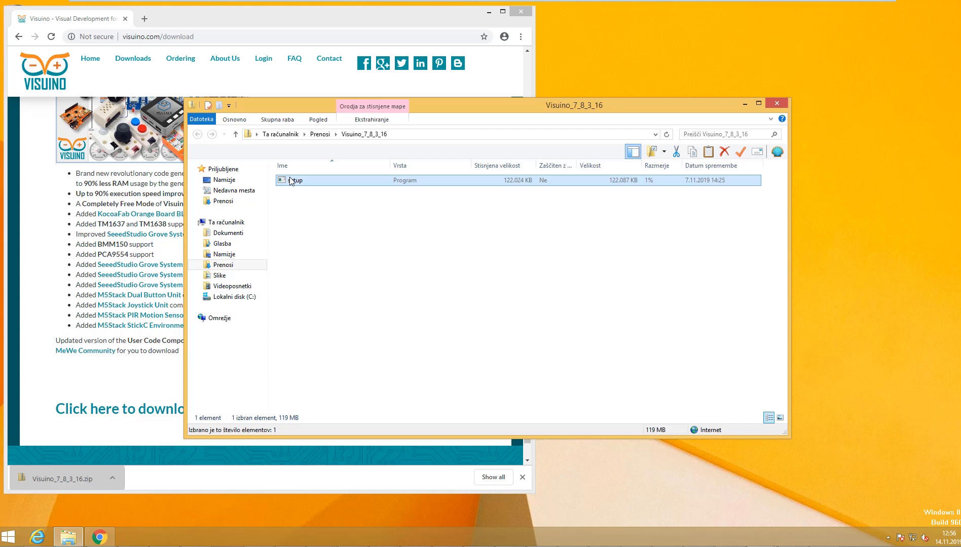
pyautogui.doubleClick(294, 181)
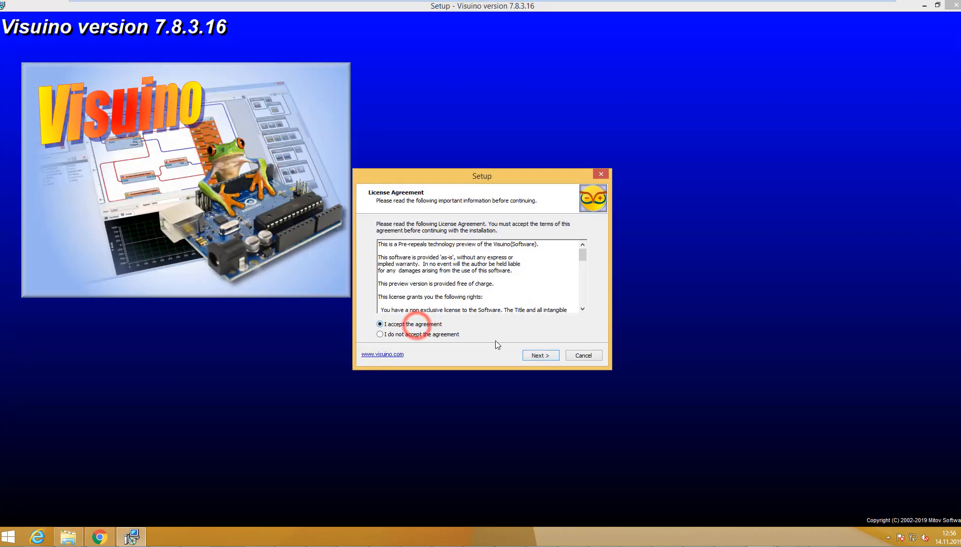
# - Accept the license agreement and keep C:\Program Files\Mitov\Visuino as the install folder
pyautogui.click(539, 356)
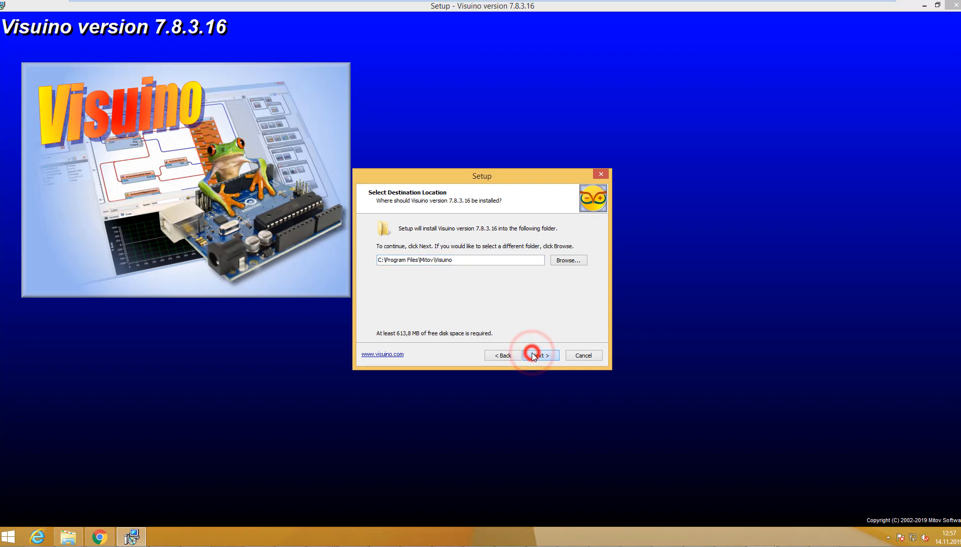
pyautogui.click(539, 356)
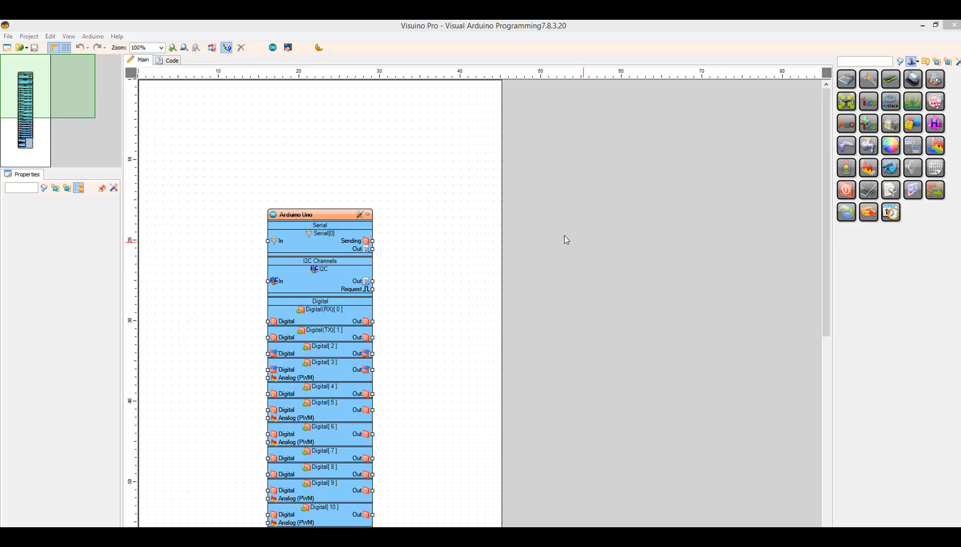
# - Choose Arduino Uno from the BoardType list and confirm it as the diagram's board
pyautogui.click(359, 214)
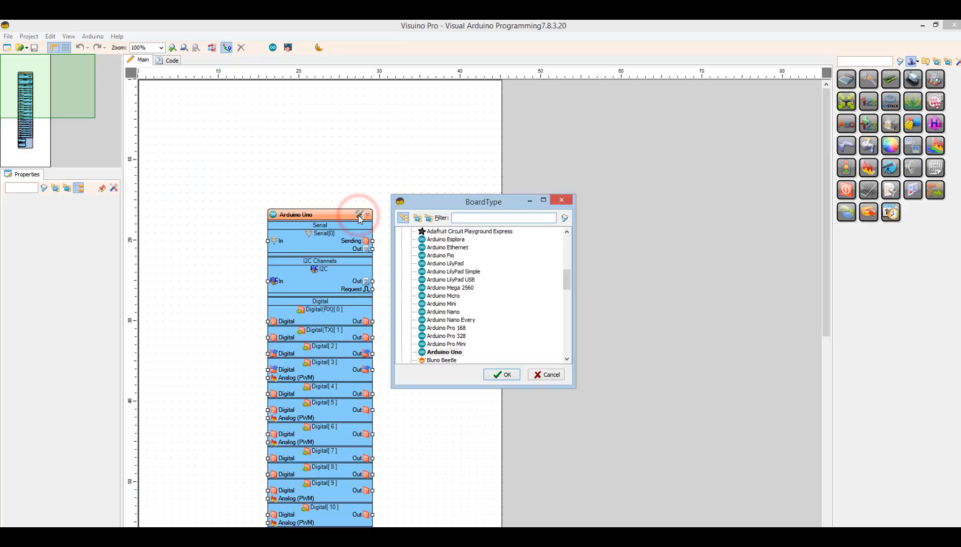
pyautogui.click(444, 353)
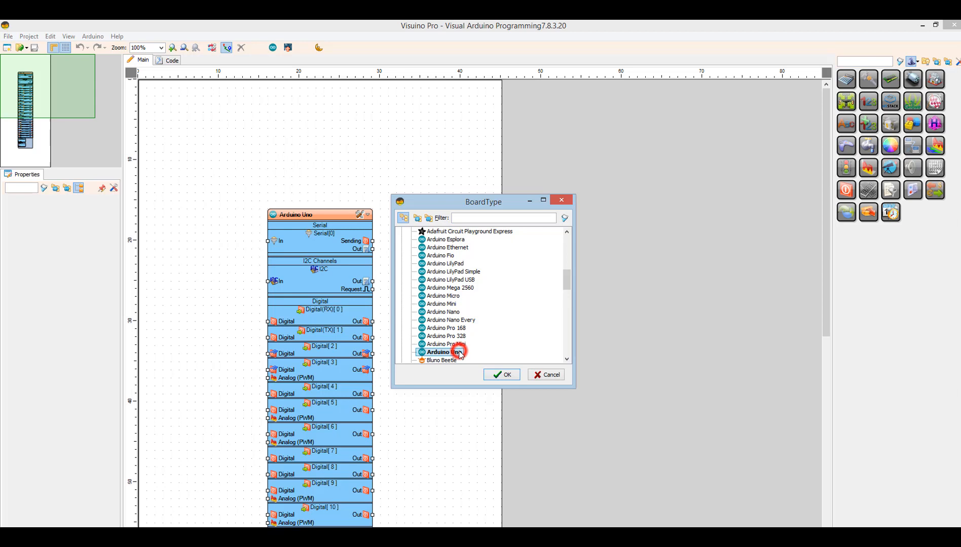
pyautogui.click(502, 375)
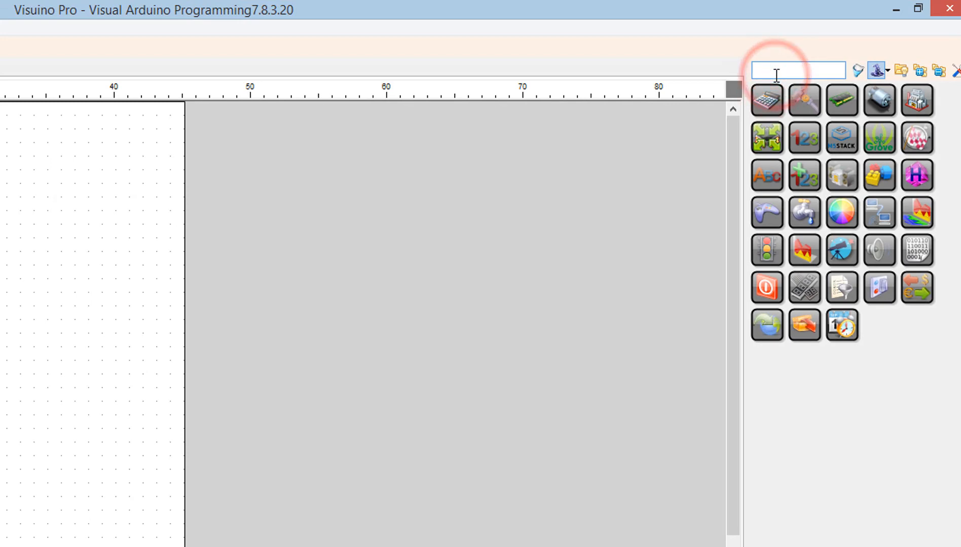
# - Search 'oled' and place the SSD1306/SH1106 OLED Display (I2C) onto the canvas
pyautogui.write('oled')
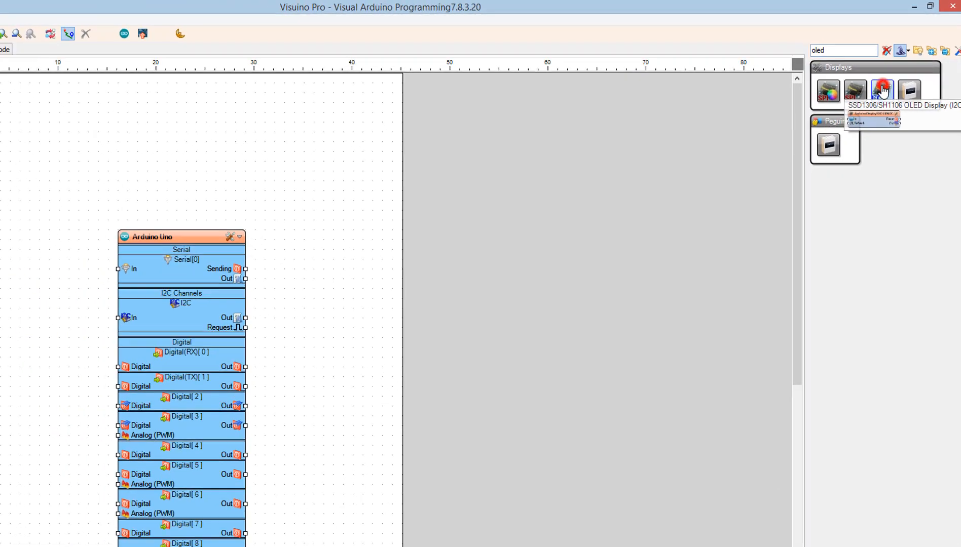
pyautogui.moveTo(881, 90); pyautogui.dragTo(113, 150)
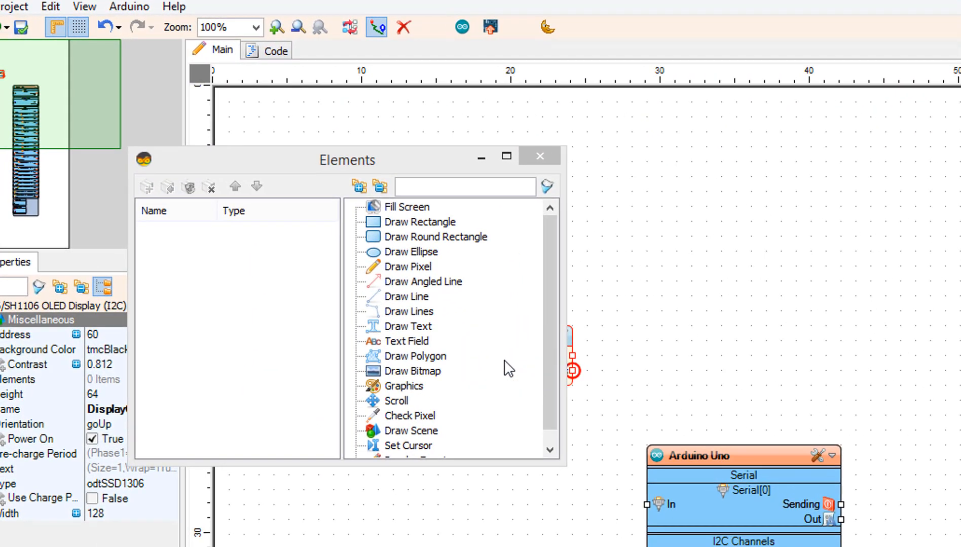
# - Add Text Field1 to the display's elements with Size 3, then close the Elements editor
pyautogui.click(406, 342)
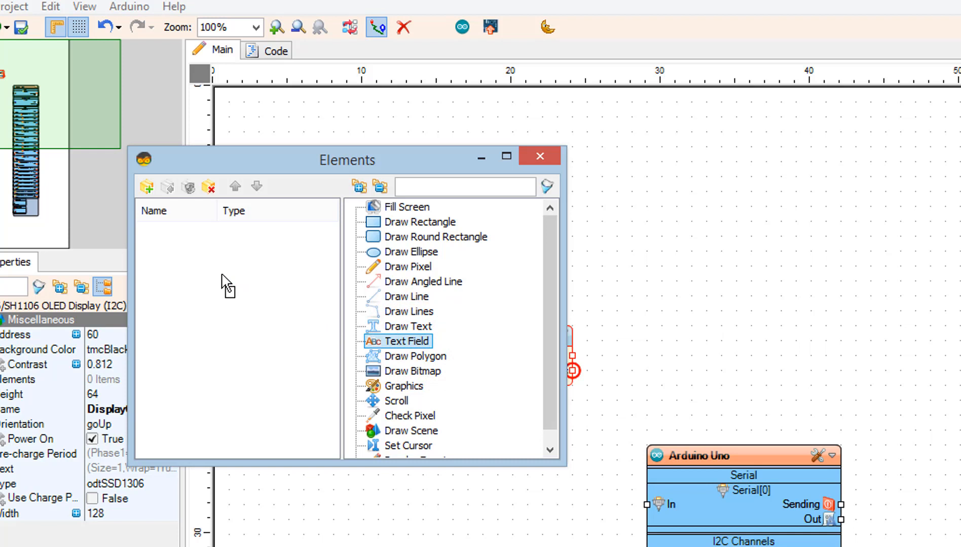
pyautogui.doubleClick(406, 342)
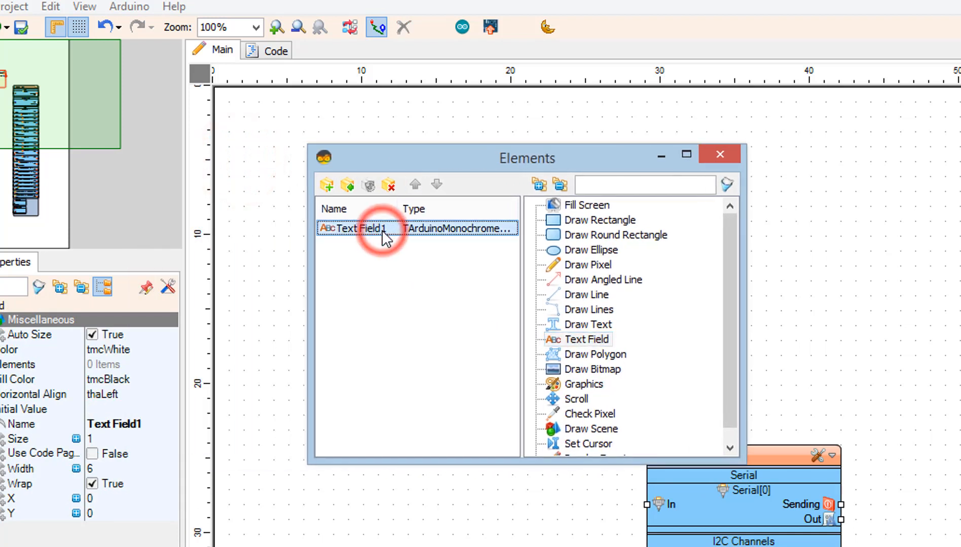
pyautogui.click(112, 439)
pyautogui.write('3')
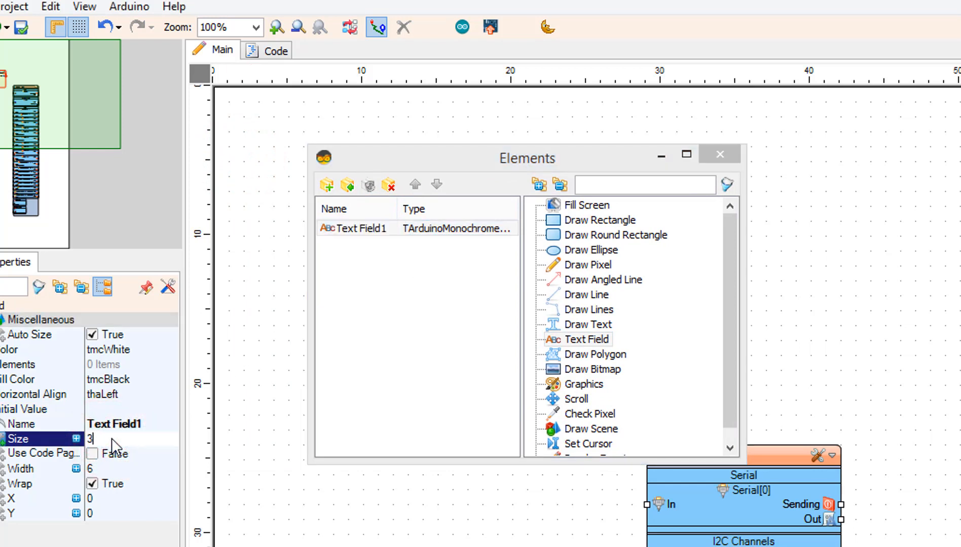
pyautogui.click(394, 229)
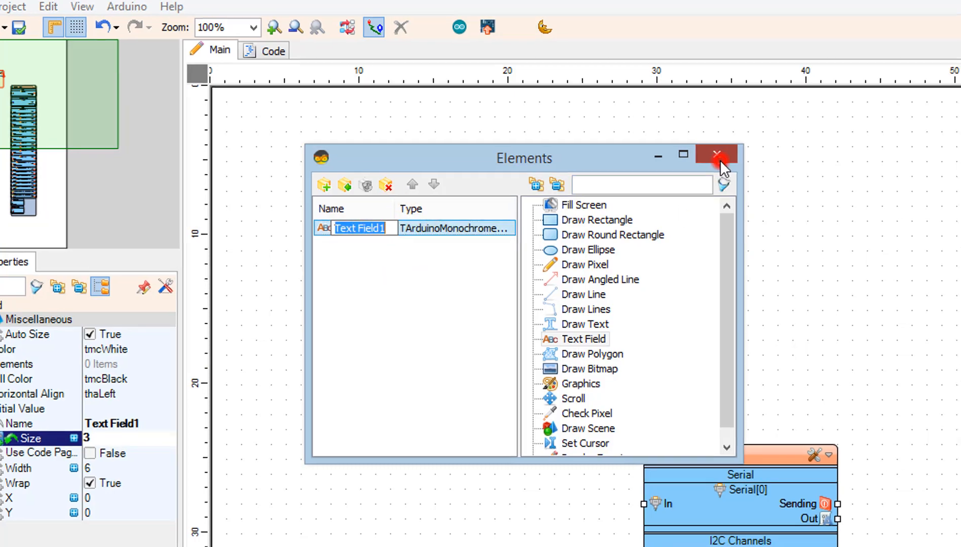
pyautogui.click(716, 154)
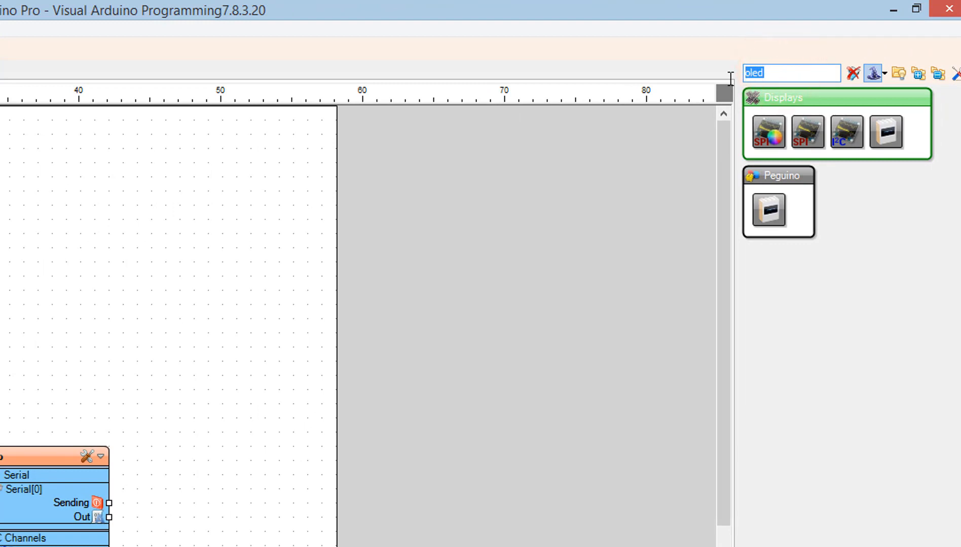
# - Filter the component palette with 'bh175' to find the BH1750 light sensor
pyautogui.write('bh')
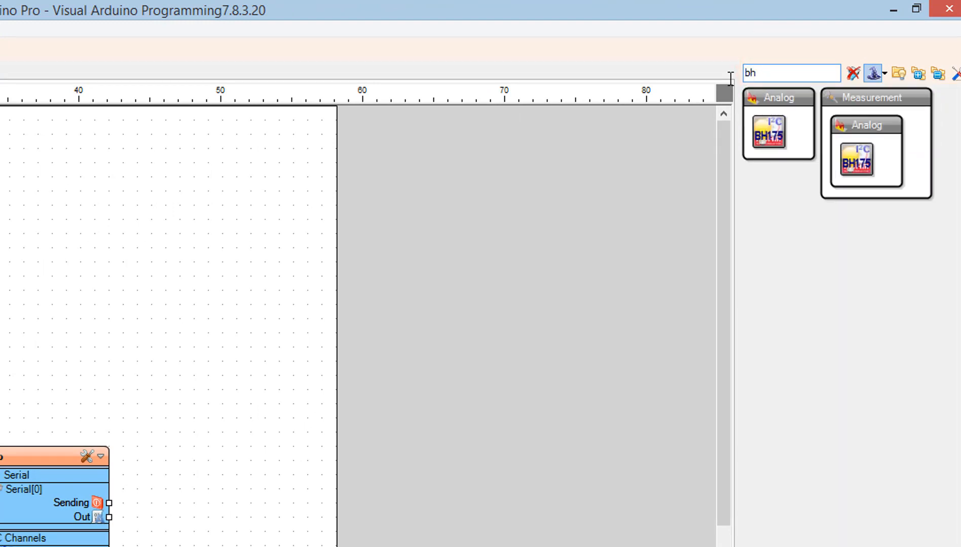
pyautogui.write('175')
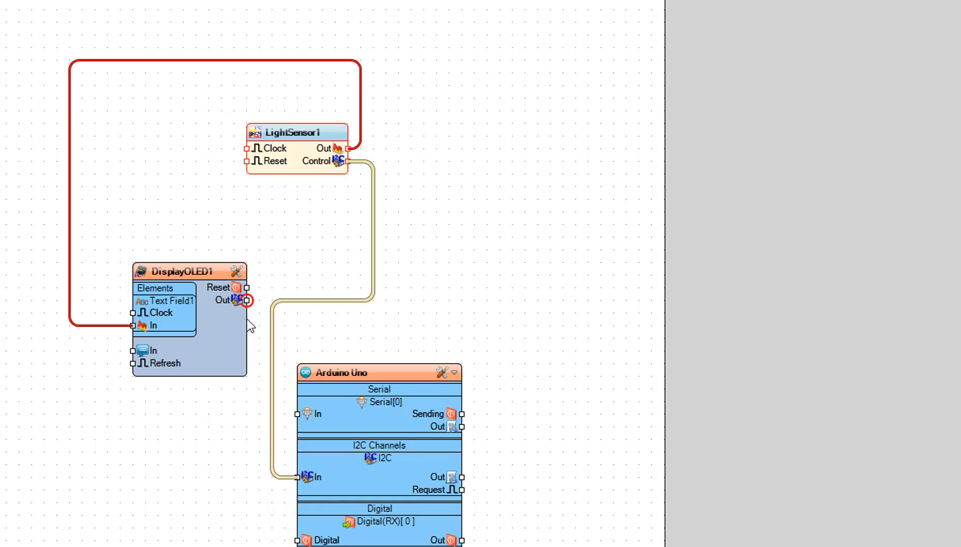
# - Wire DisplayOLED1's output to the Arduino Uno's I2C input
pyautogui.moveTo(248, 301); pyautogui.dragTo(301, 479)
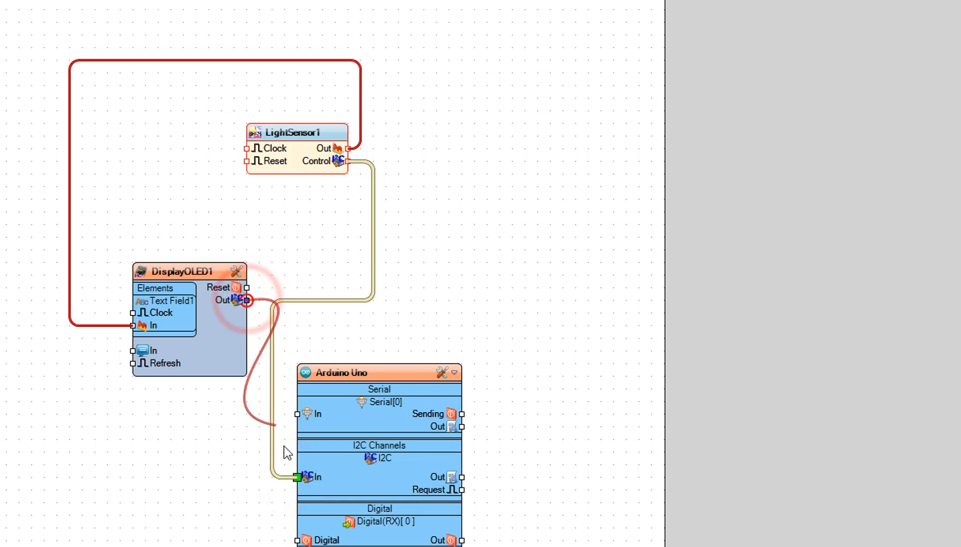